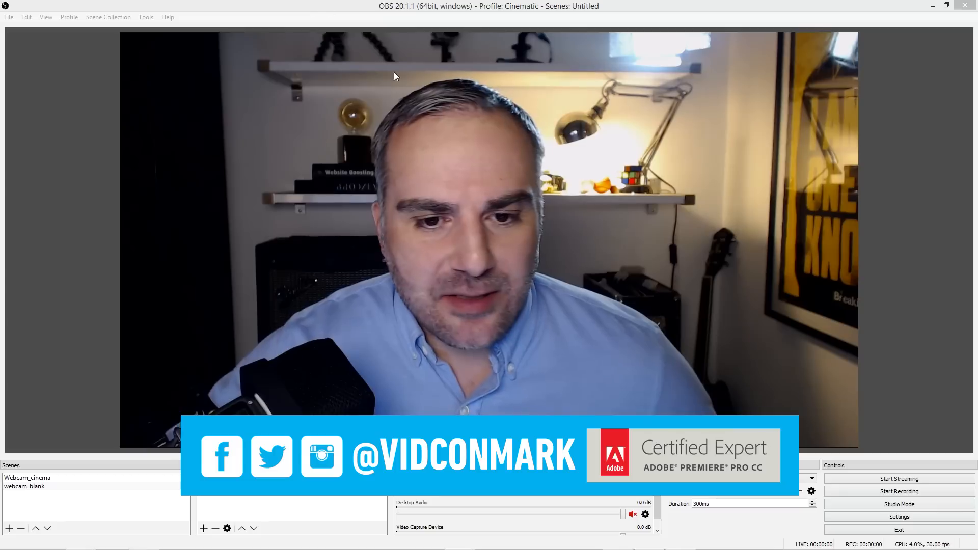
Select the Video Capture Device webcam source and bring up its context menu.
click(244, 478)
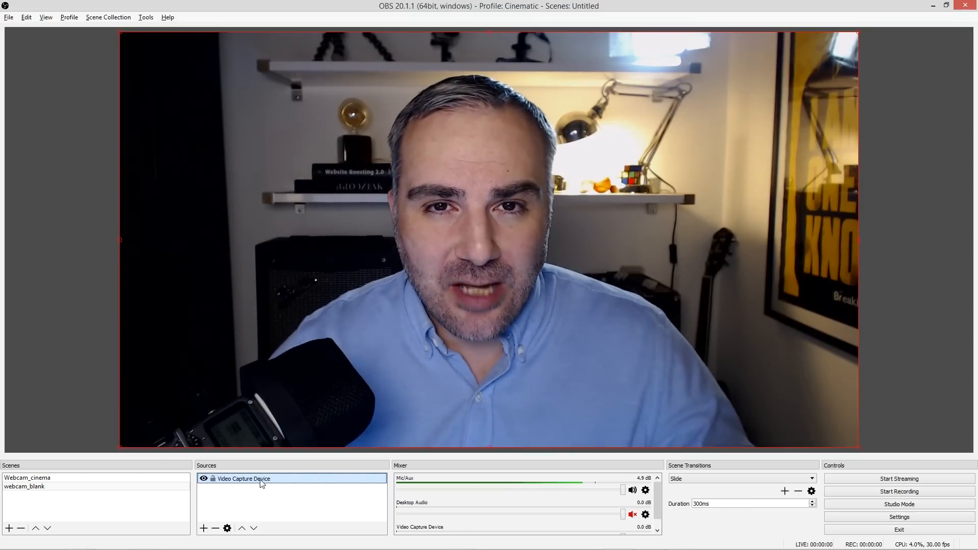
right_click(244, 478)
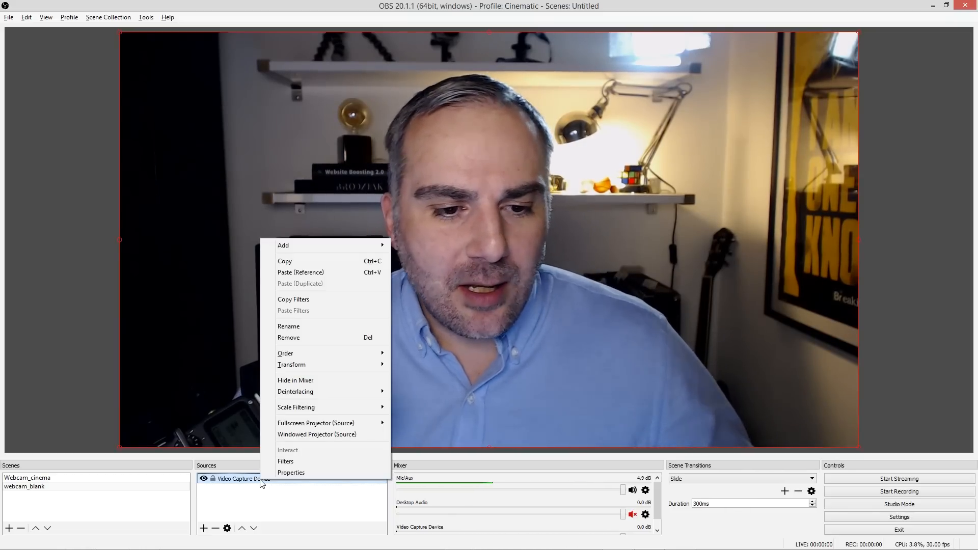
Open the webcam's Filters window and show the Apply LUT effect filter settings.
click(286, 461)
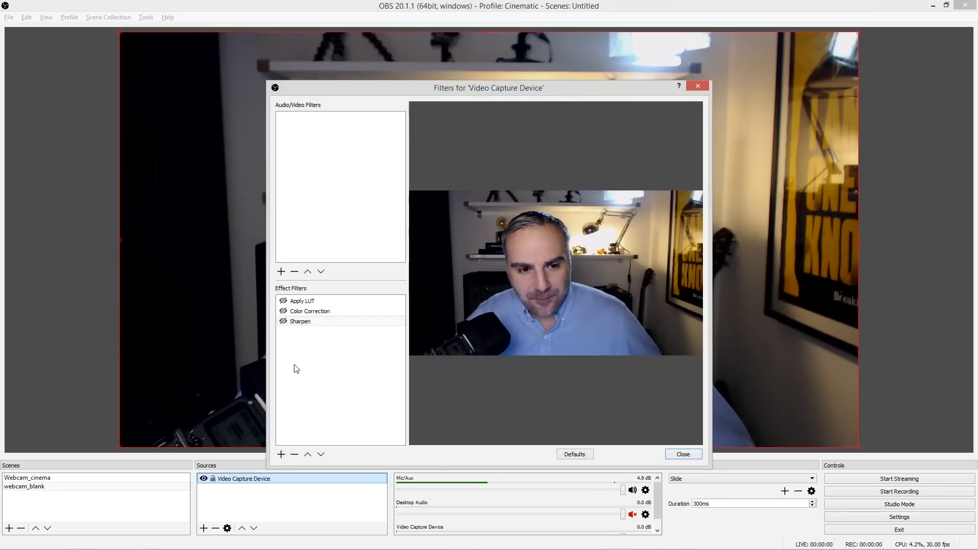
click(301, 300)
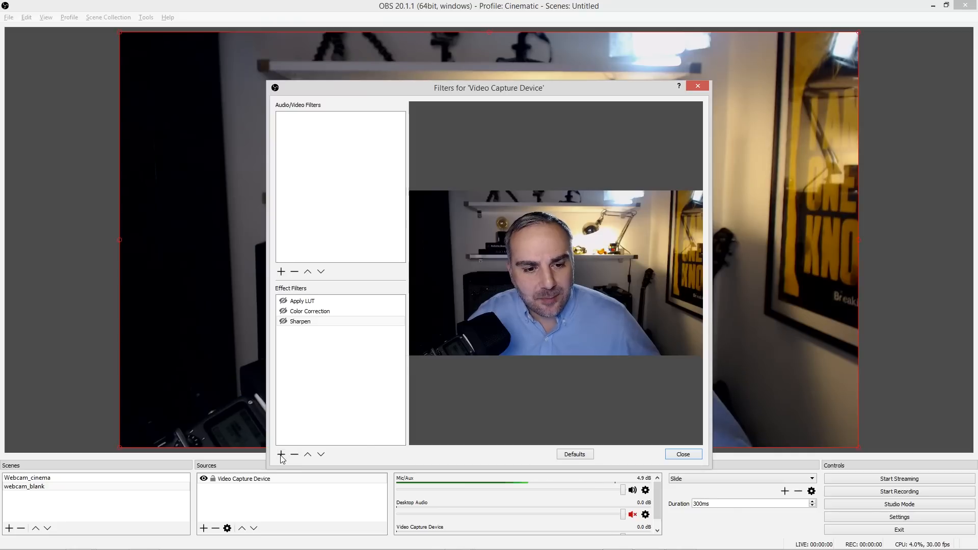
click(281, 454)
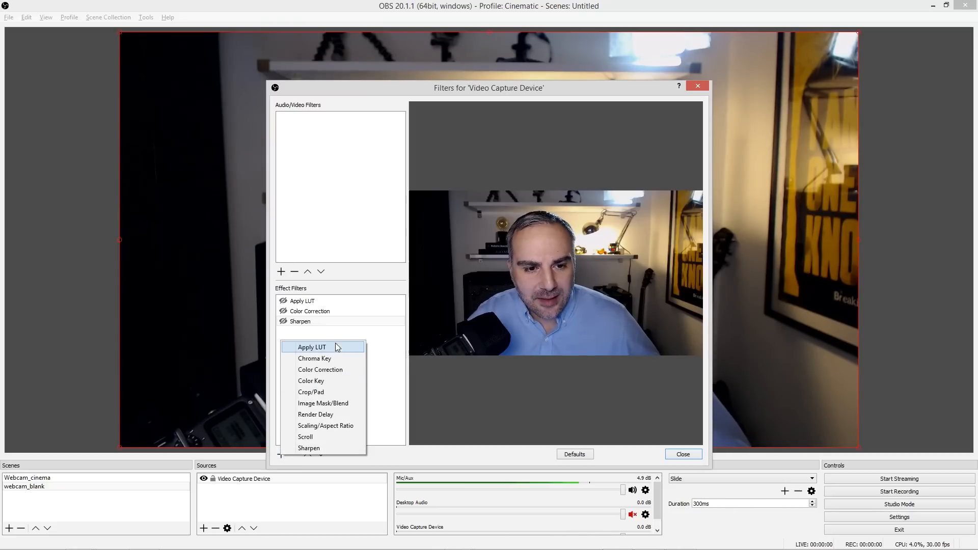
click(311, 347)
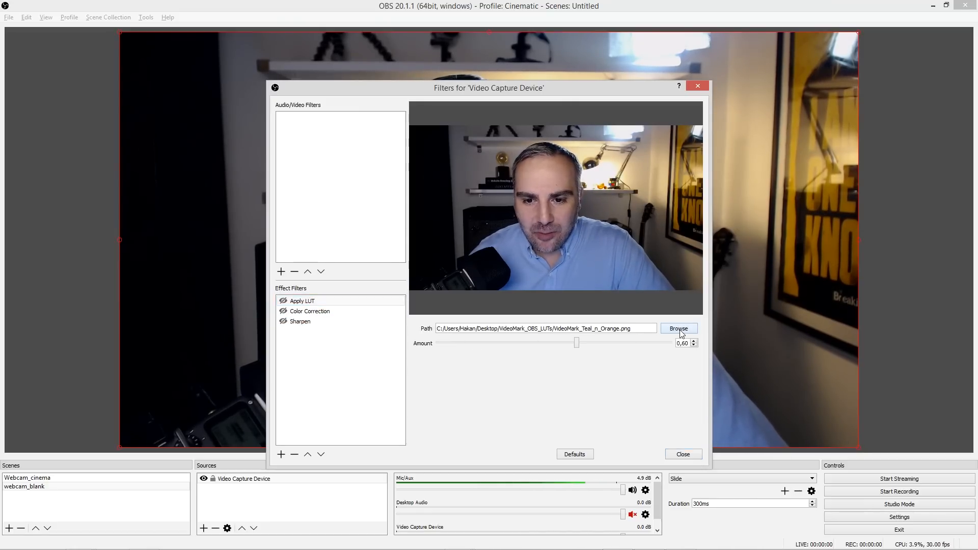
Set the Apply LUT path to VideoMark_Teal_n_Orange.png from the VideoMark_OBS_LUTs folder.
click(678, 328)
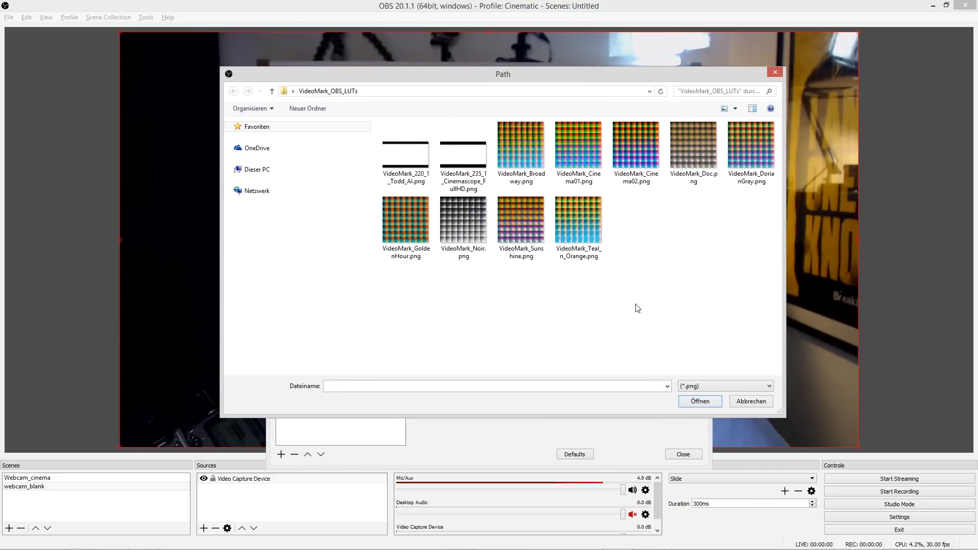
mouse_move(603, 294)
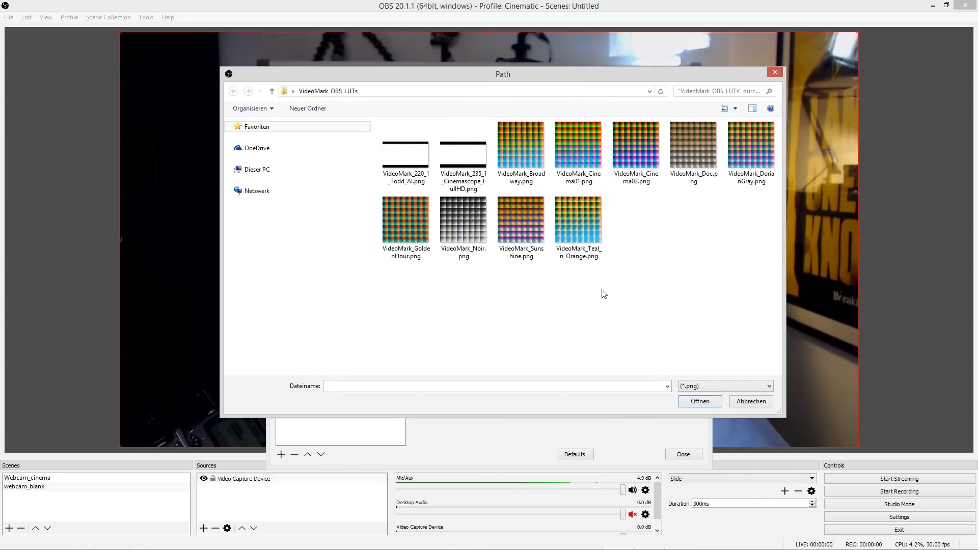
click(577, 218)
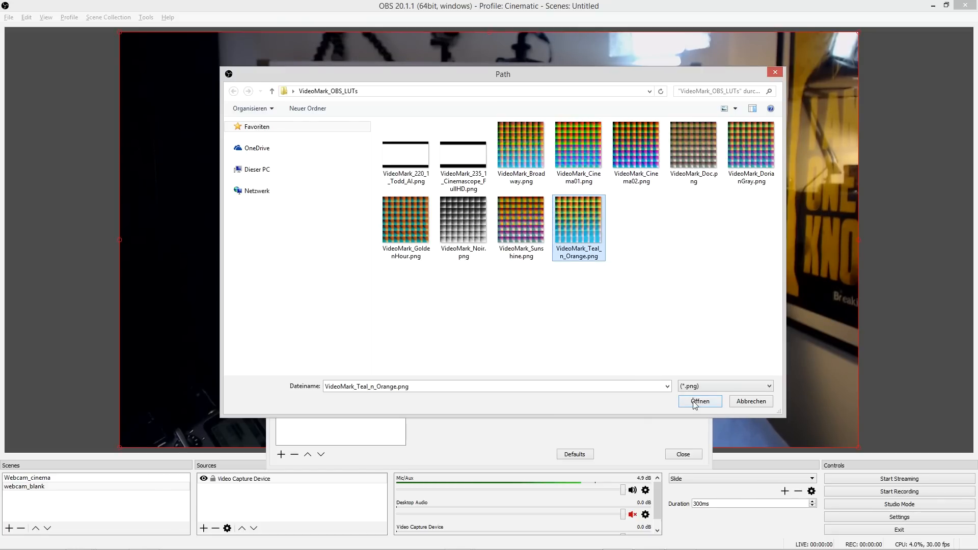
mouse_move(708, 406)
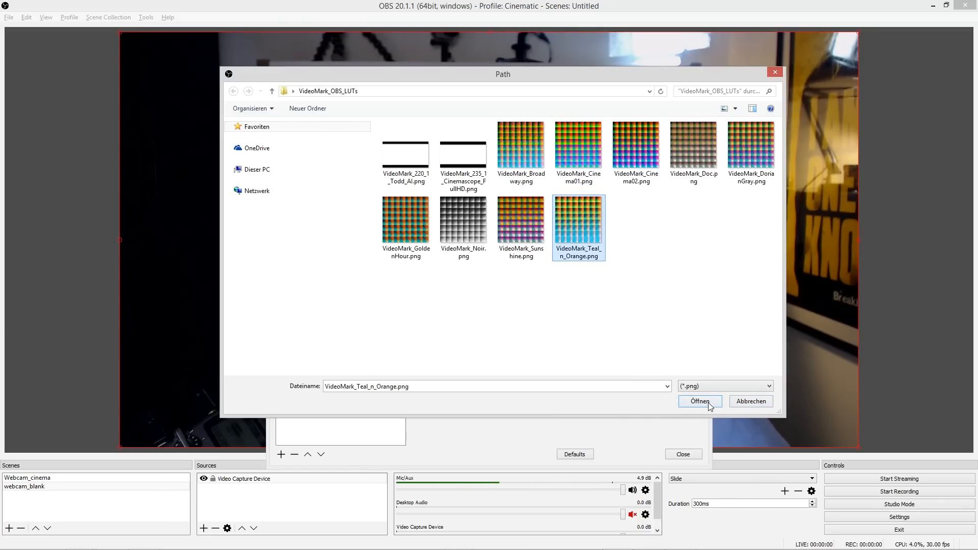
click(699, 401)
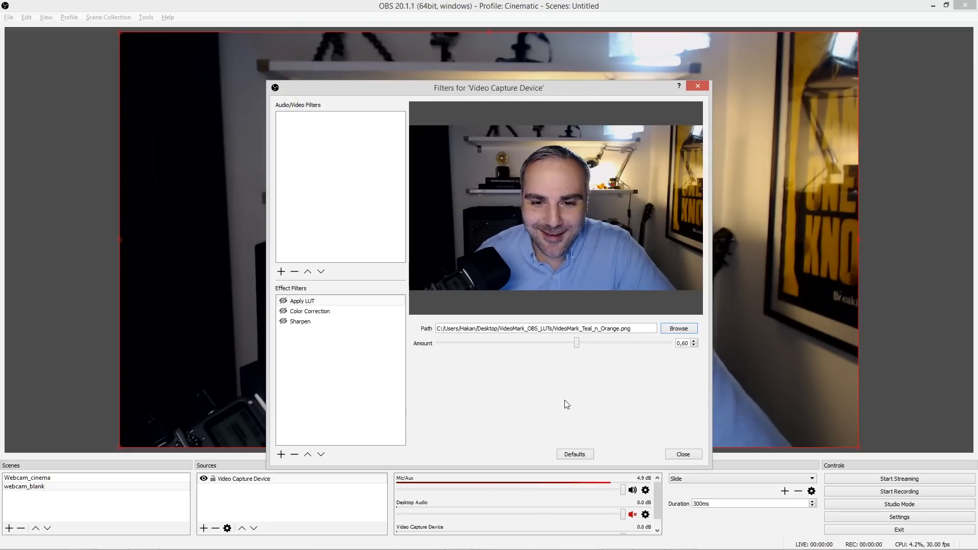
Enable the Apply LUT filter and raise its Amount to 0.61.
click(302, 301)
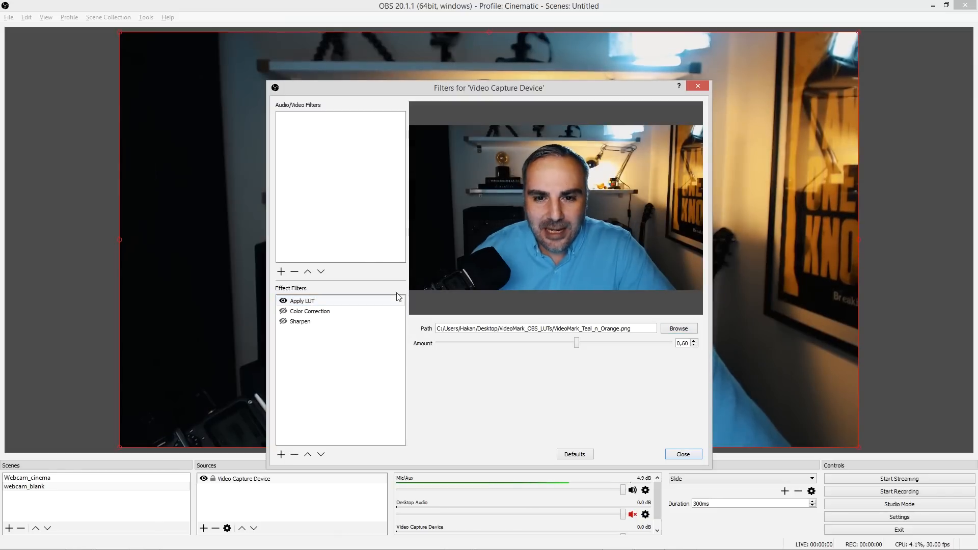
click(682, 454)
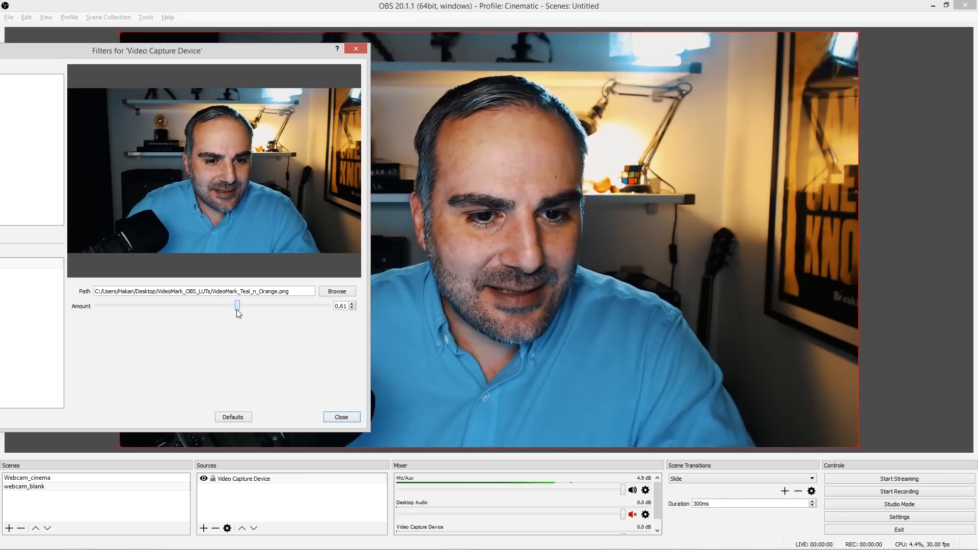
drag(147, 50, 321, 77)
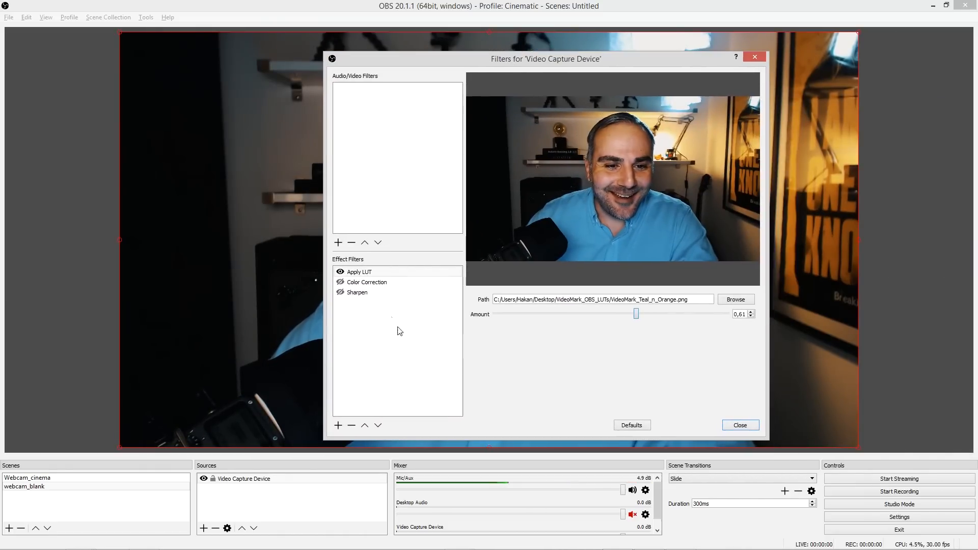
Enable Color Correction (contrast -0.17, saturation 0.04) and Sharpen (0.05), then close the filters window.
click(367, 281)
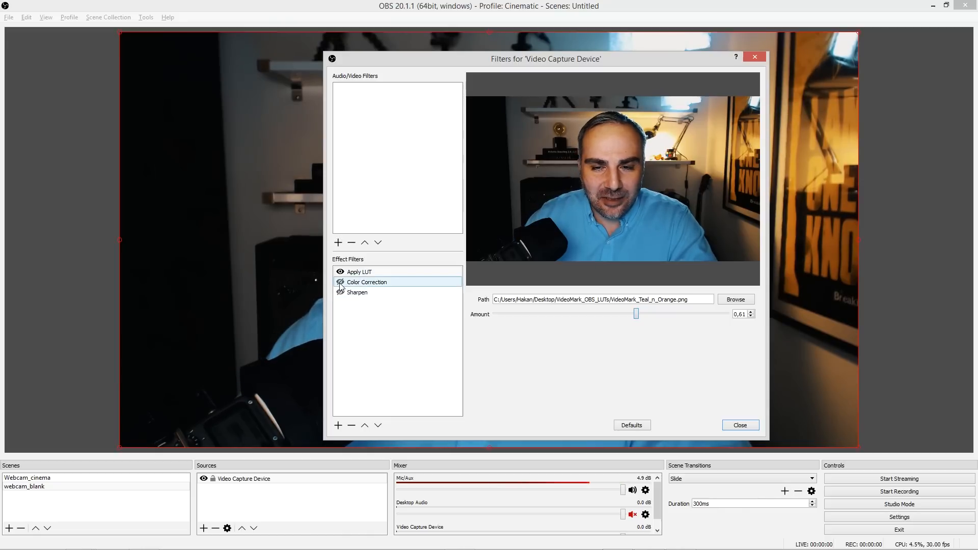
click(739, 424)
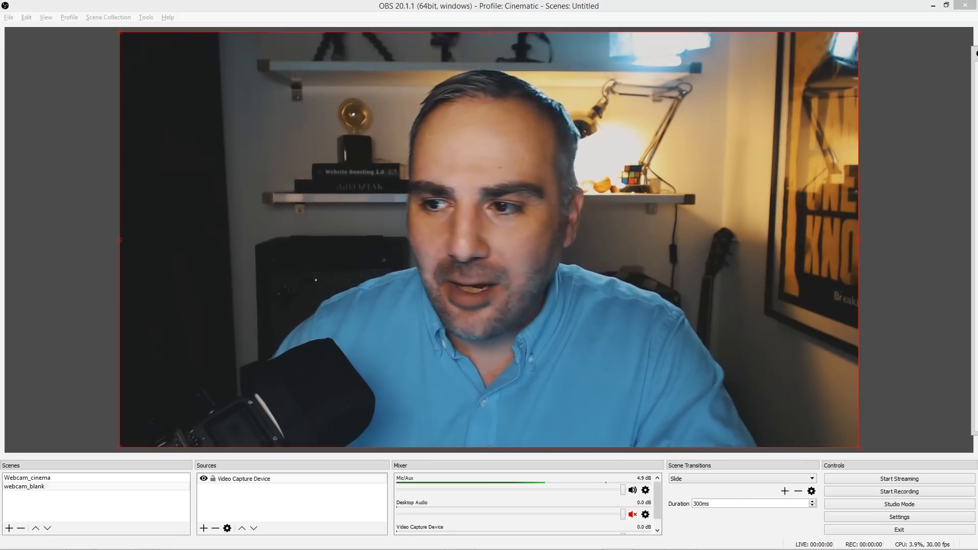
click(228, 528)
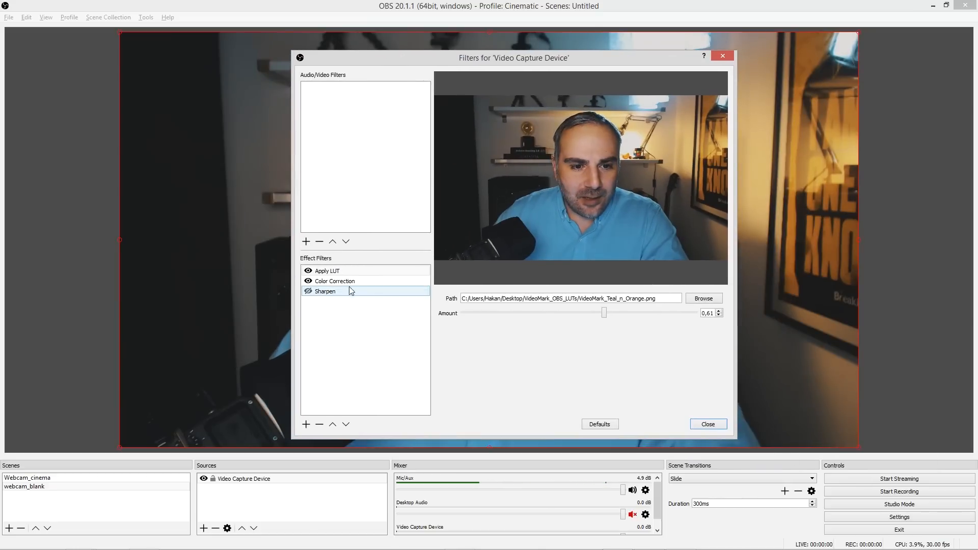
click(334, 281)
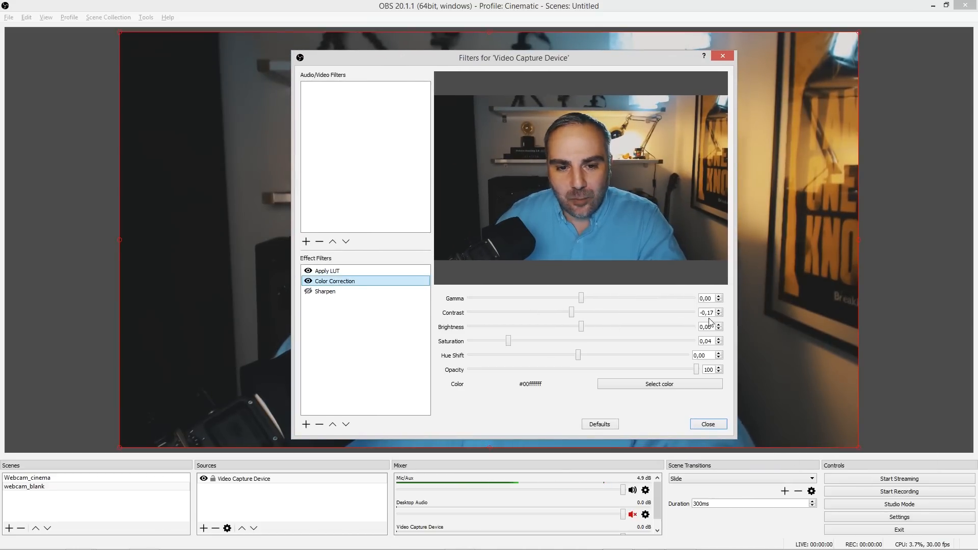
mouse_move(556, 363)
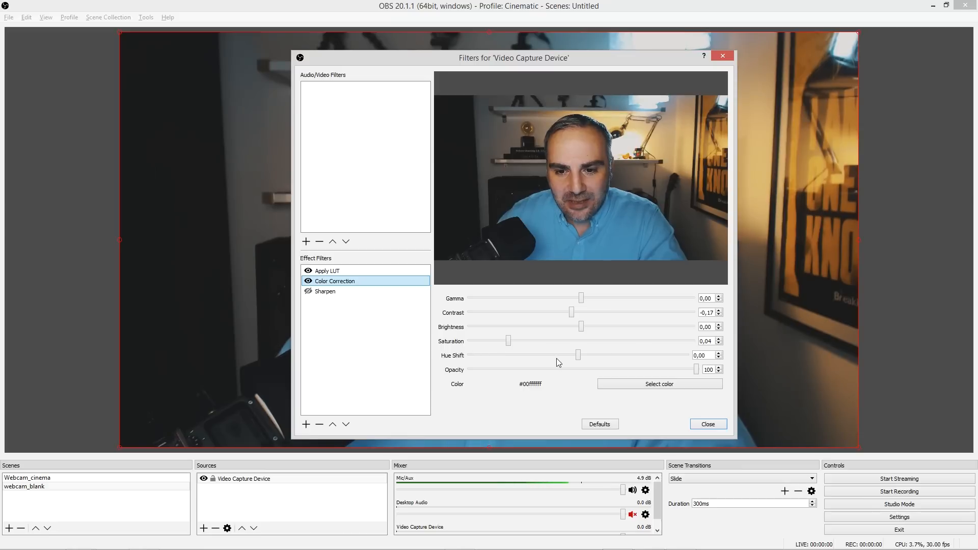
mouse_move(348, 305)
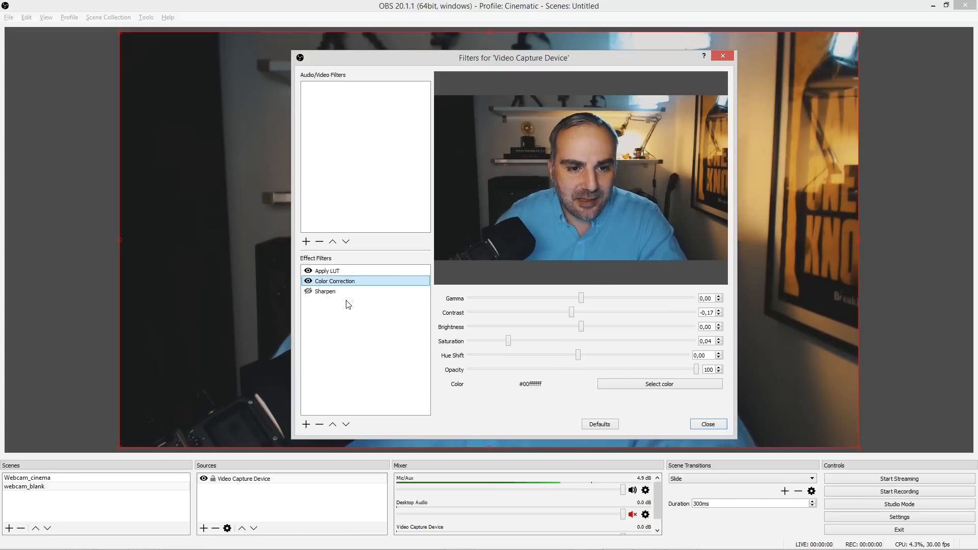
click(324, 291)
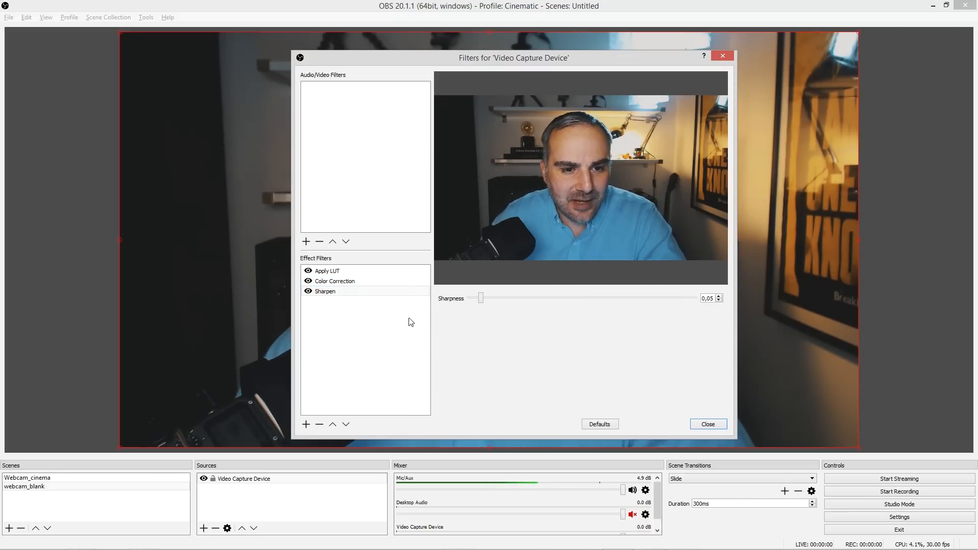
click(325, 292)
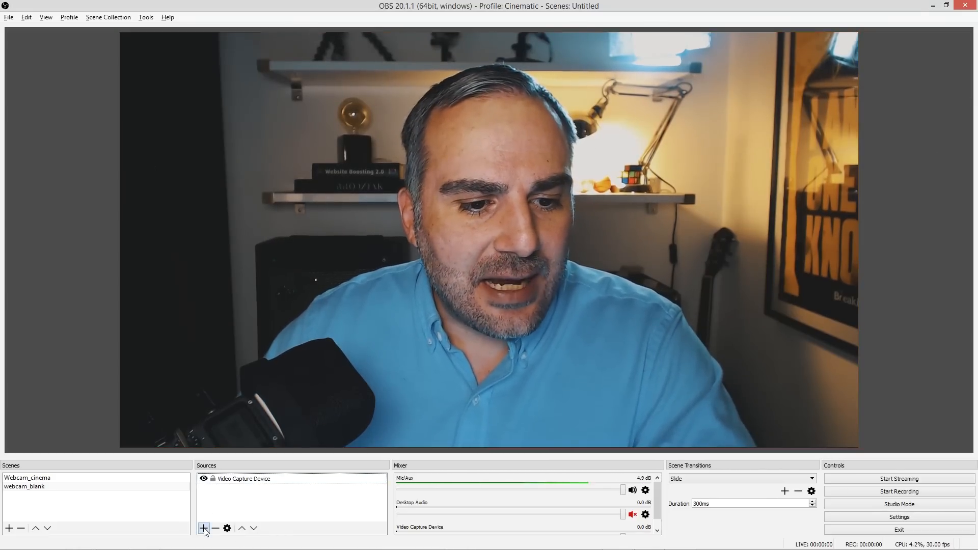
mouse_move(203, 528)
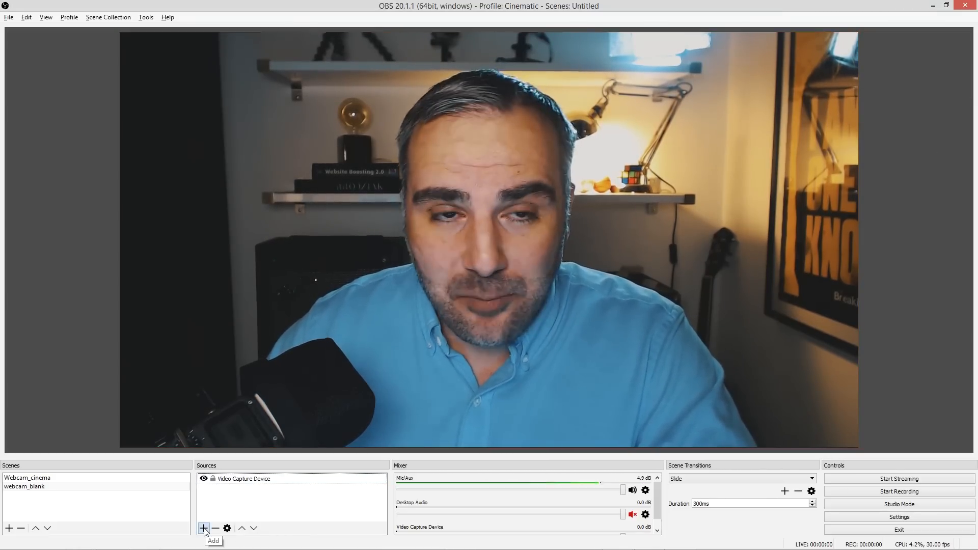
Add an Image source named 'Letterbox' and browse for its image file.
click(203, 528)
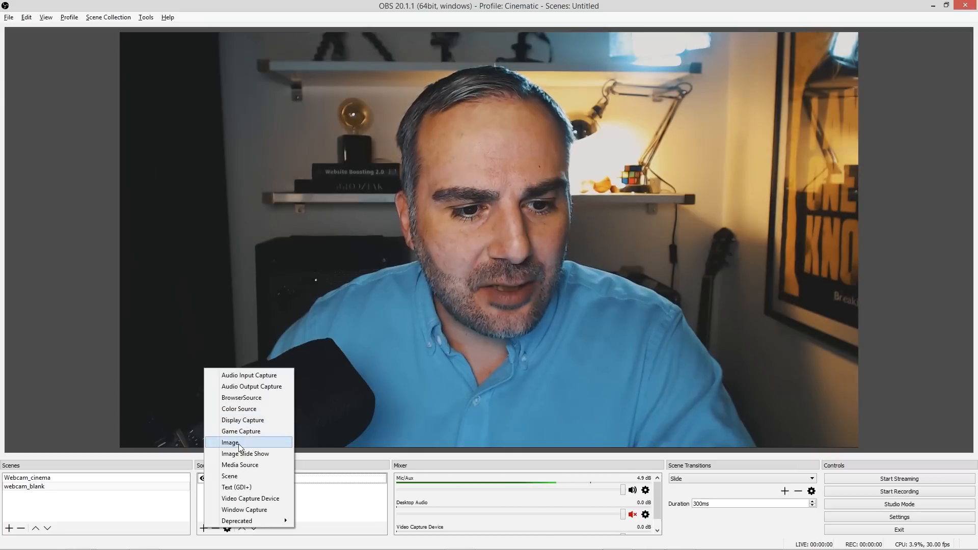
click(230, 442)
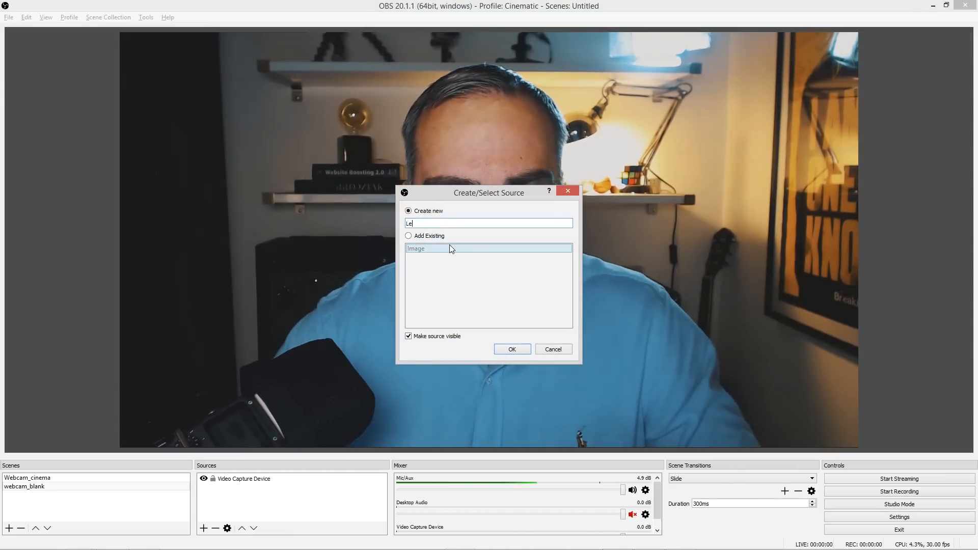
text(tterbox)
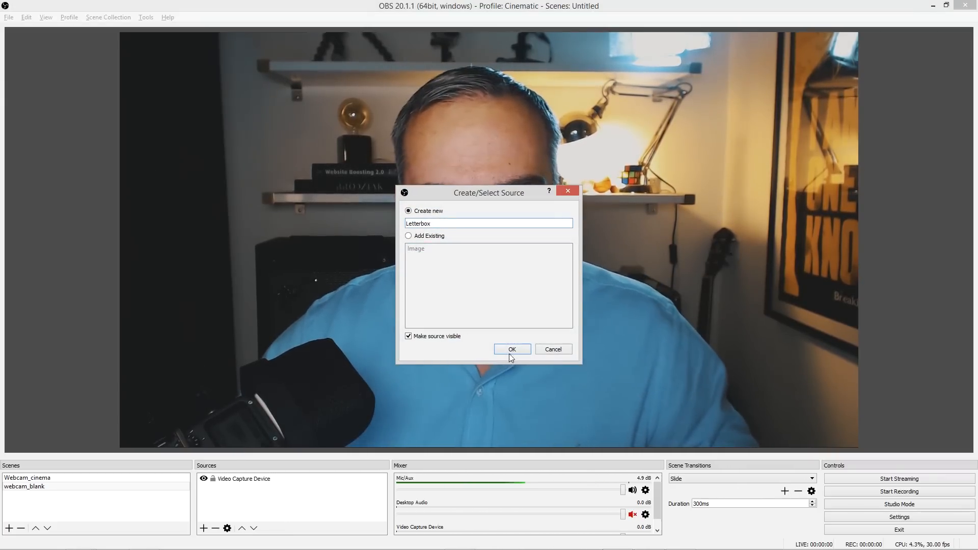
click(511, 348)
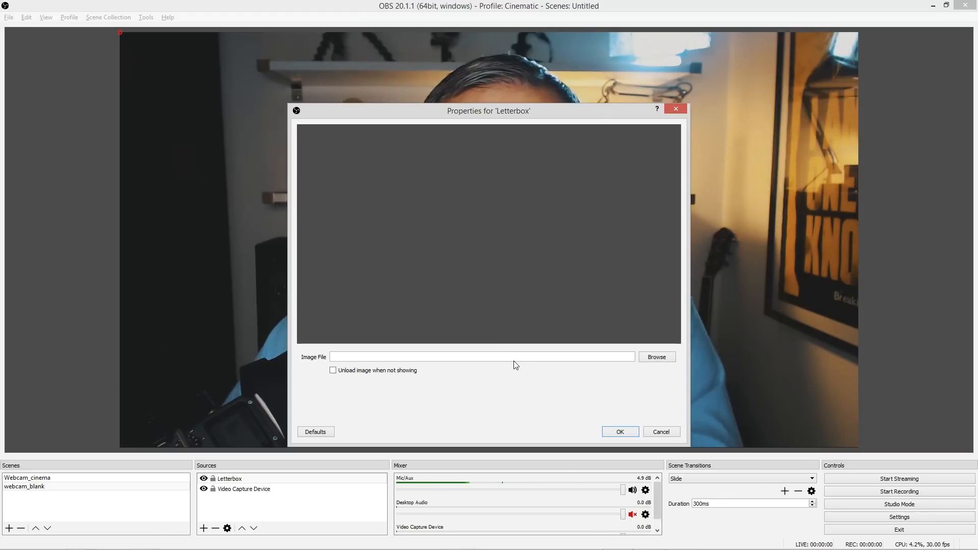
click(655, 356)
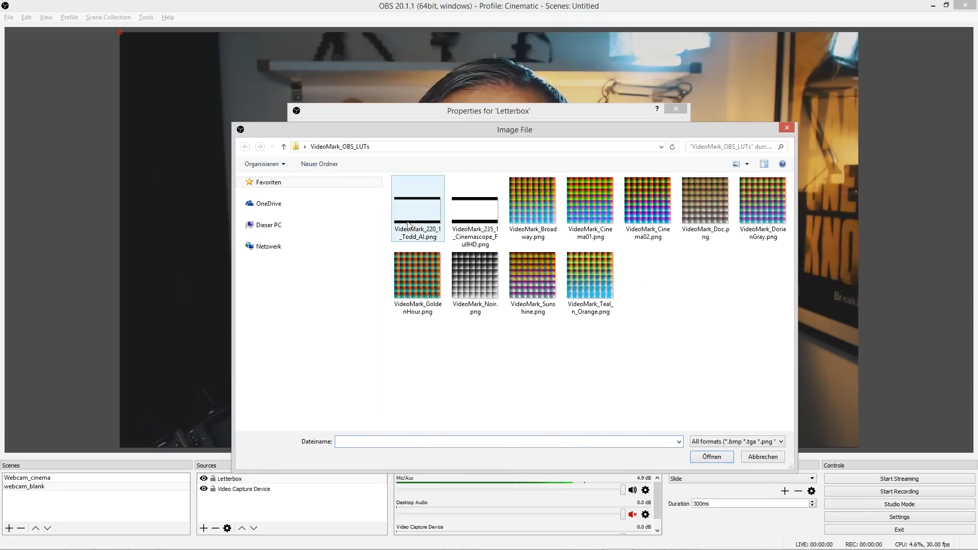
Load VideoMark_220_1_Todd_AI.png as the Letterbox image and confirm its properties.
click(474, 201)
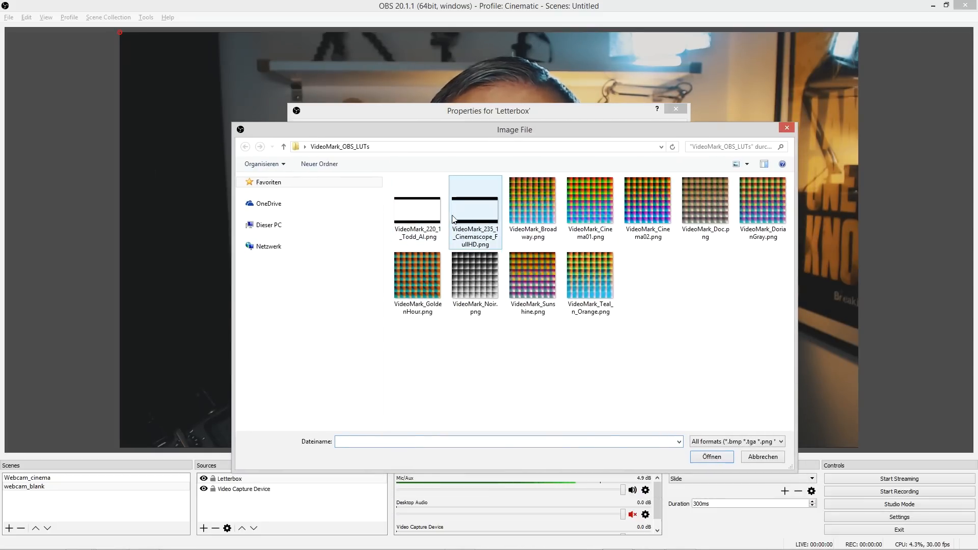
mouse_move(475, 205)
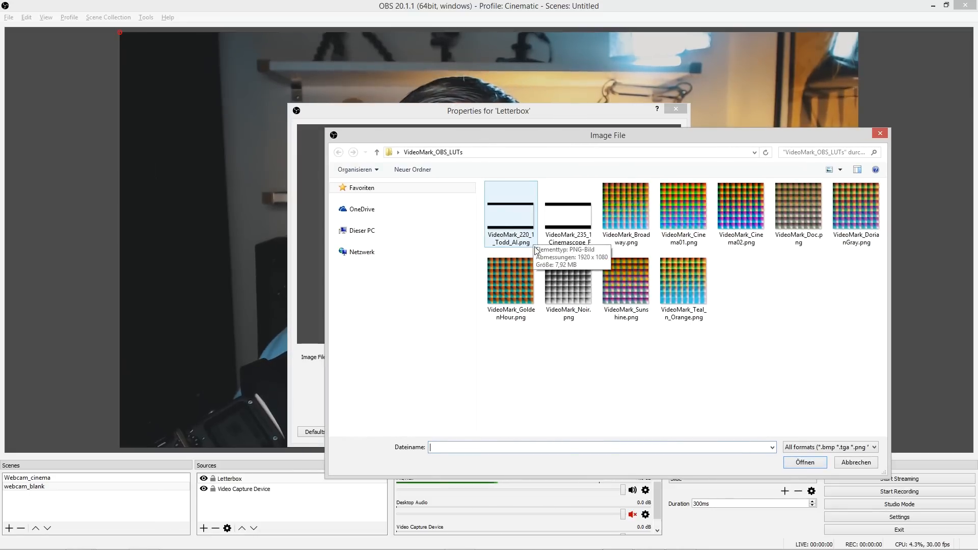
mouse_move(524, 239)
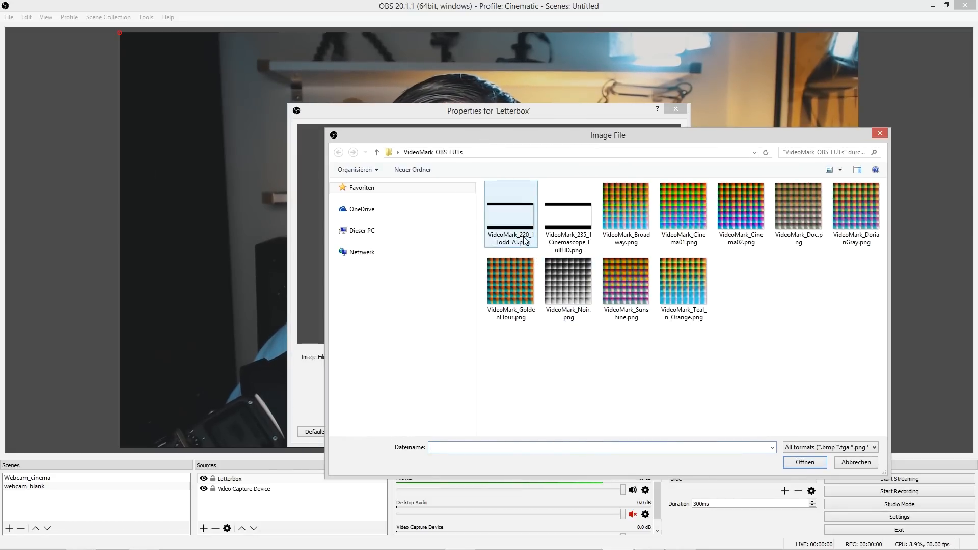
click(567, 209)
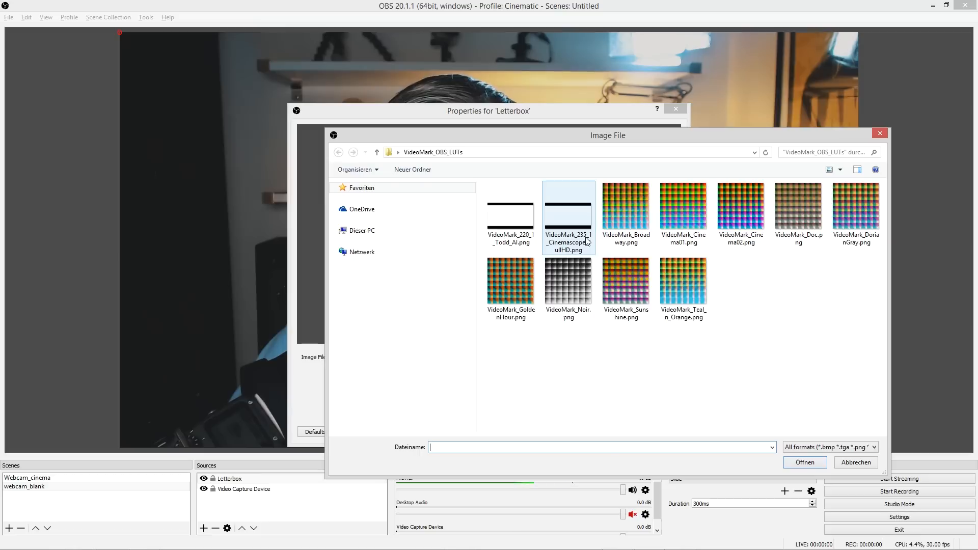
mouse_move(579, 248)
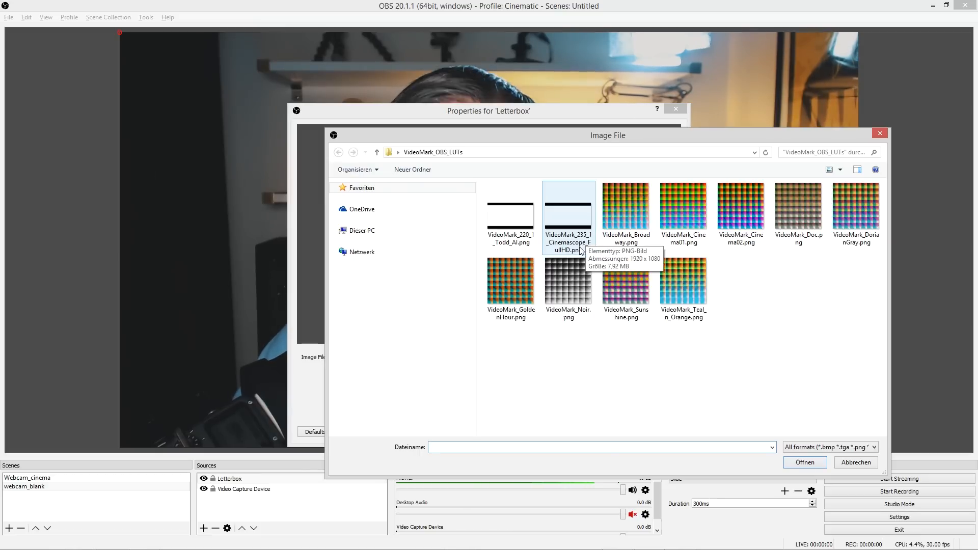
mouse_move(577, 223)
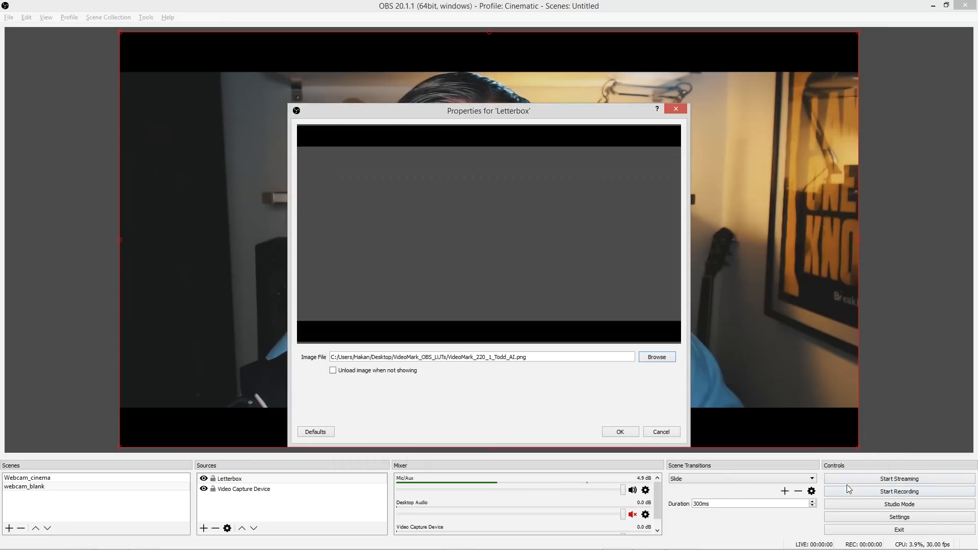
click(619, 432)
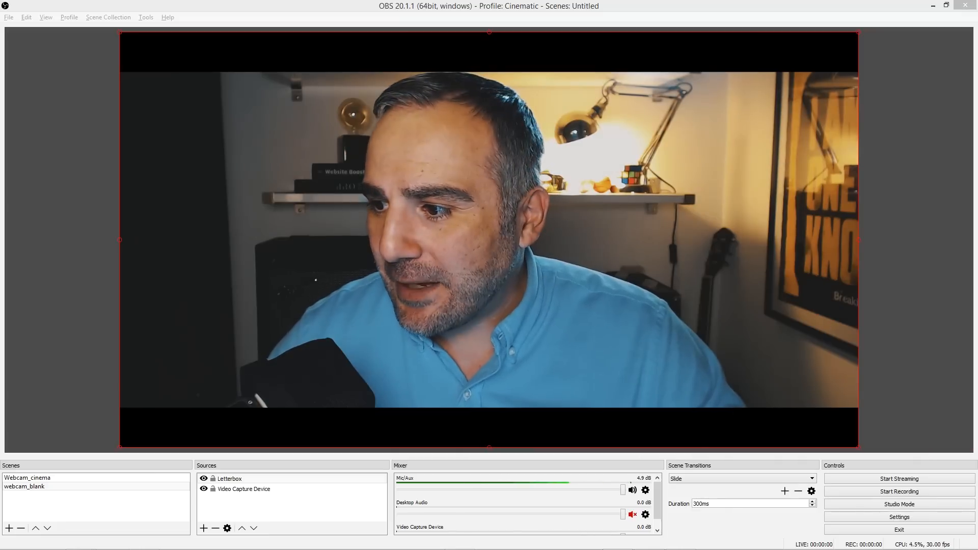